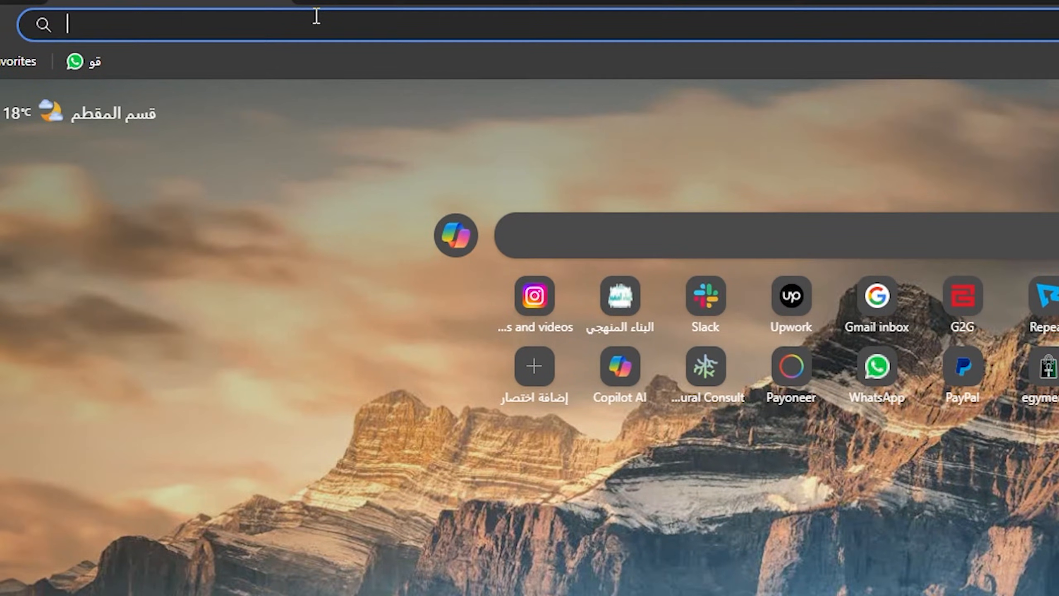
Go to the Merlin AI home page from the Edge address bar
type("ge")
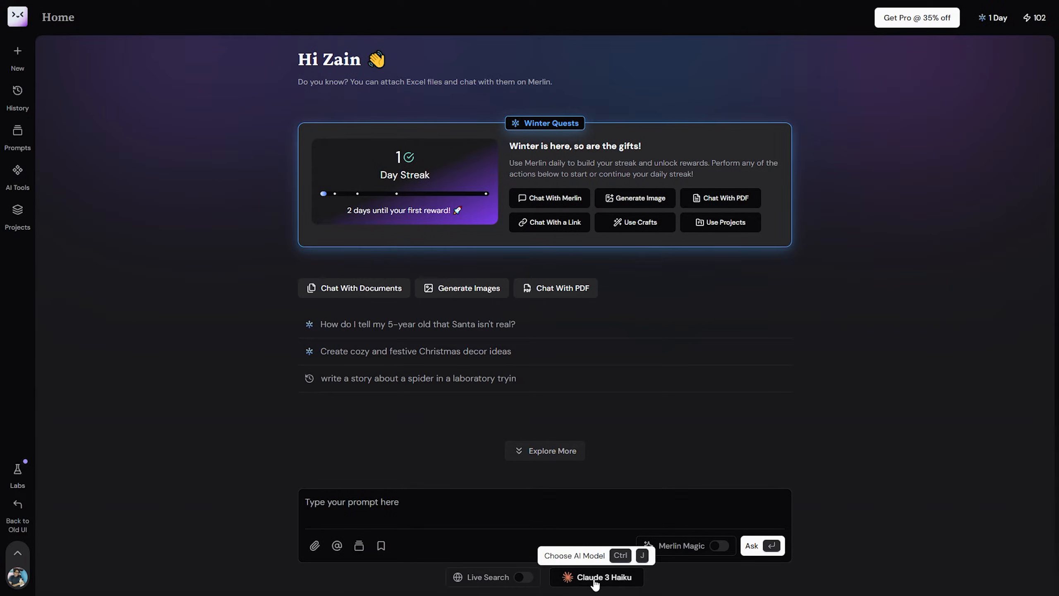
Choose Claude 3 Haiku as the answering model and focus the prompt box
left_click(597, 577)
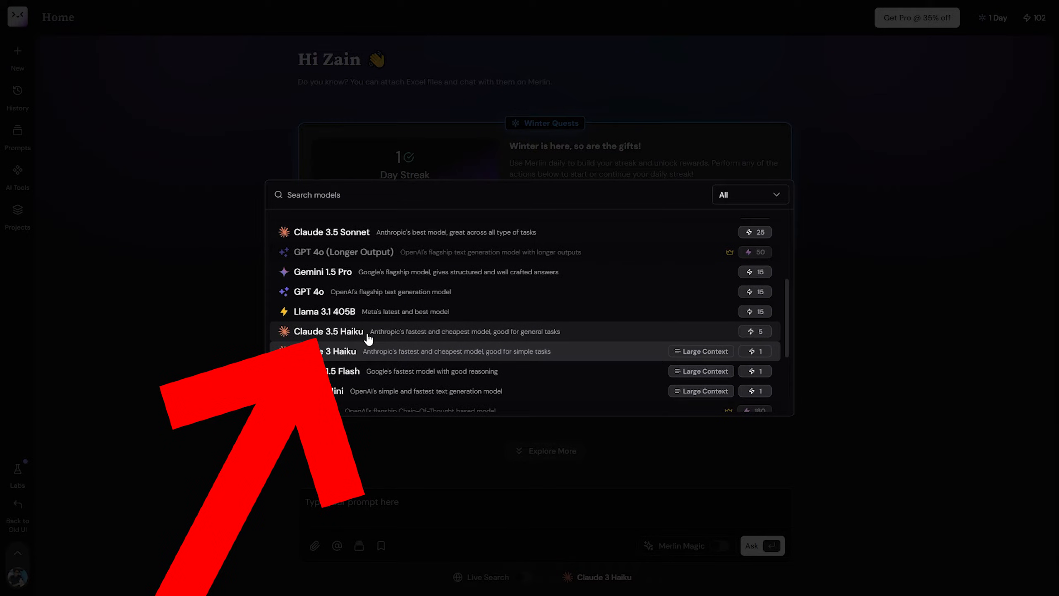
left_click(330, 331)
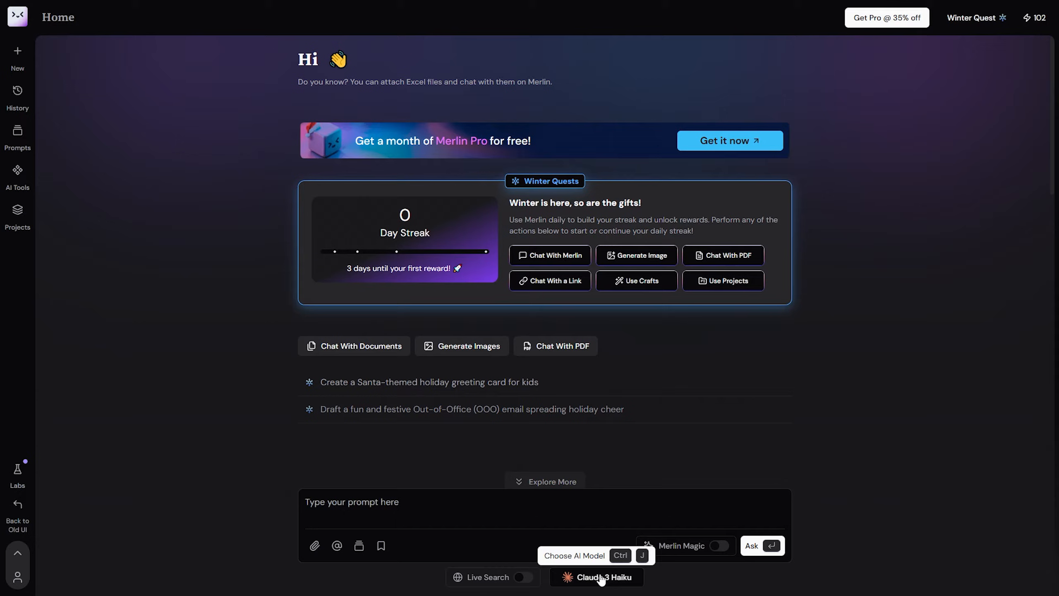
left_click(497, 507)
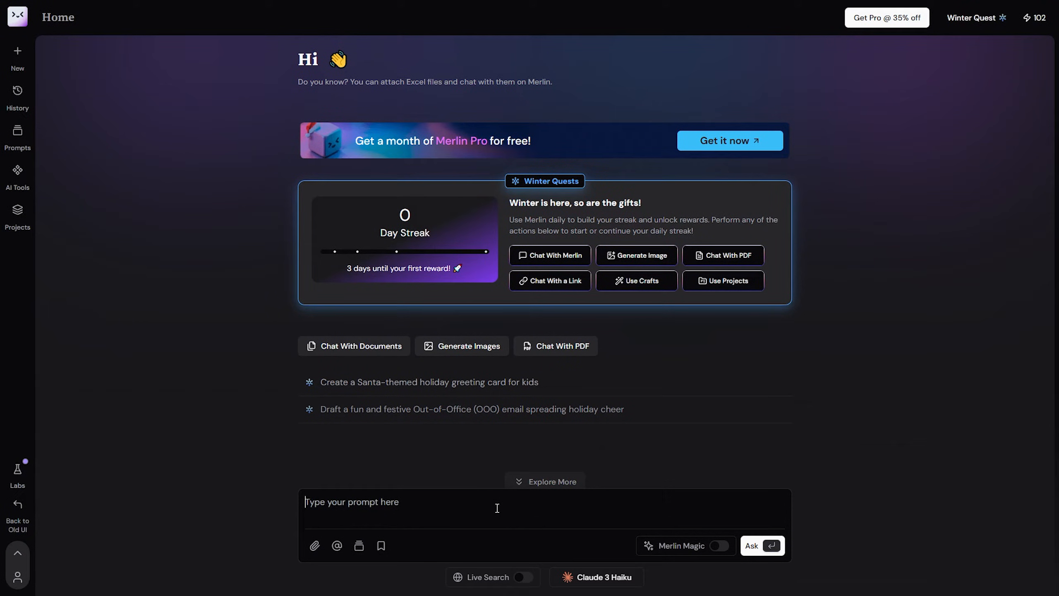
Send the prompt 'write a story about a spider in a laboratory trying to escape its cage'
type("write a story about a spider in a laboratory tryi")
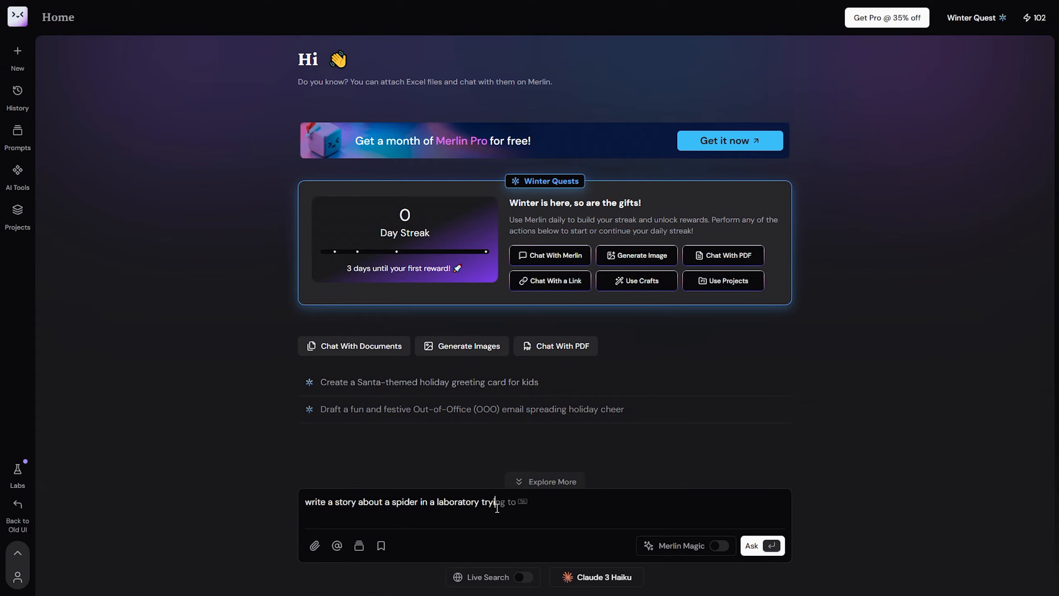
type("escape its")
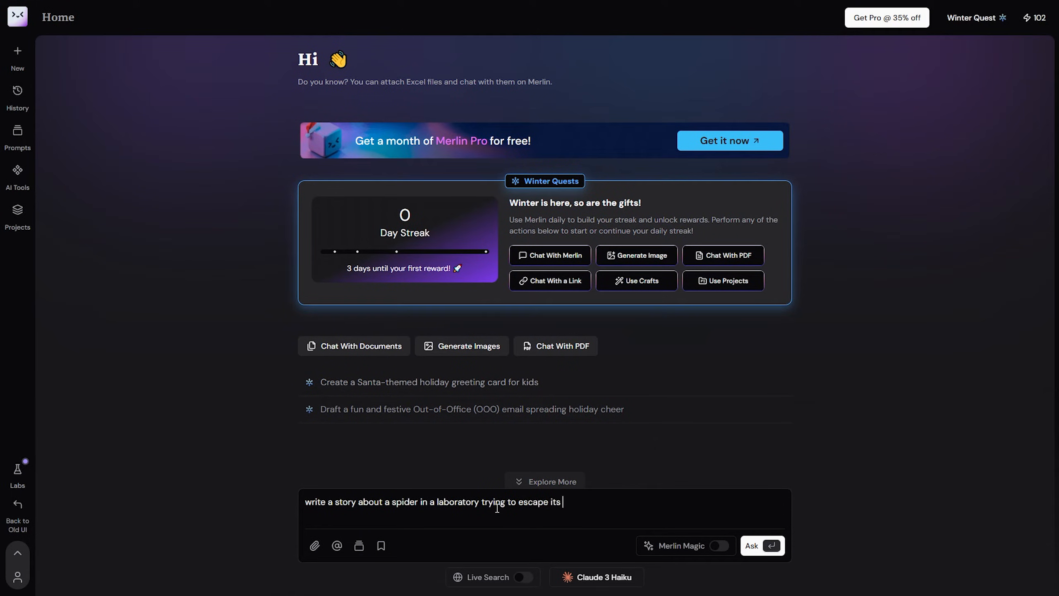
left_click(761, 545)
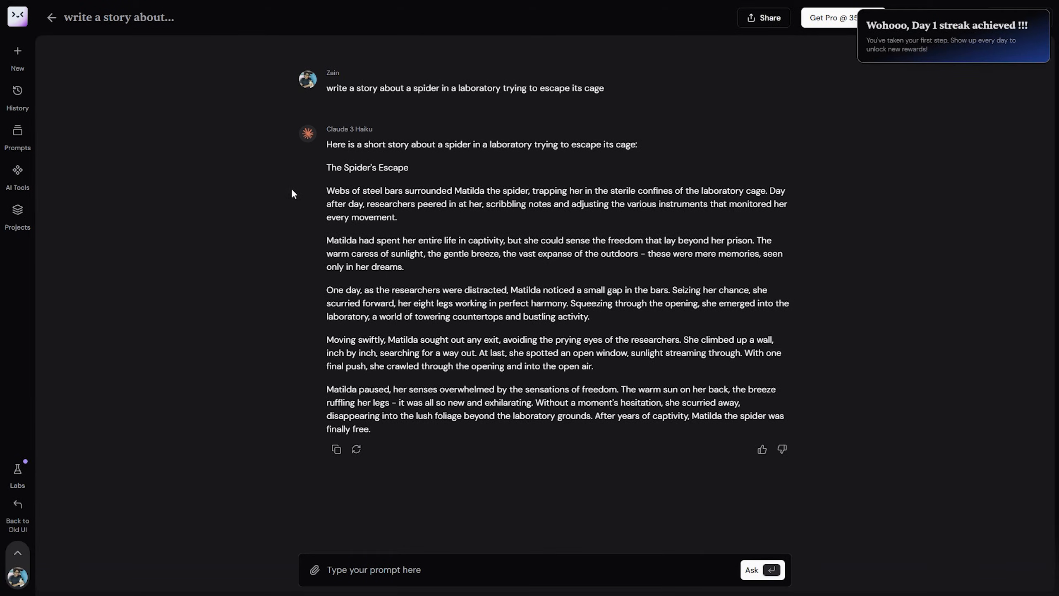
mouse_move(192, 246)
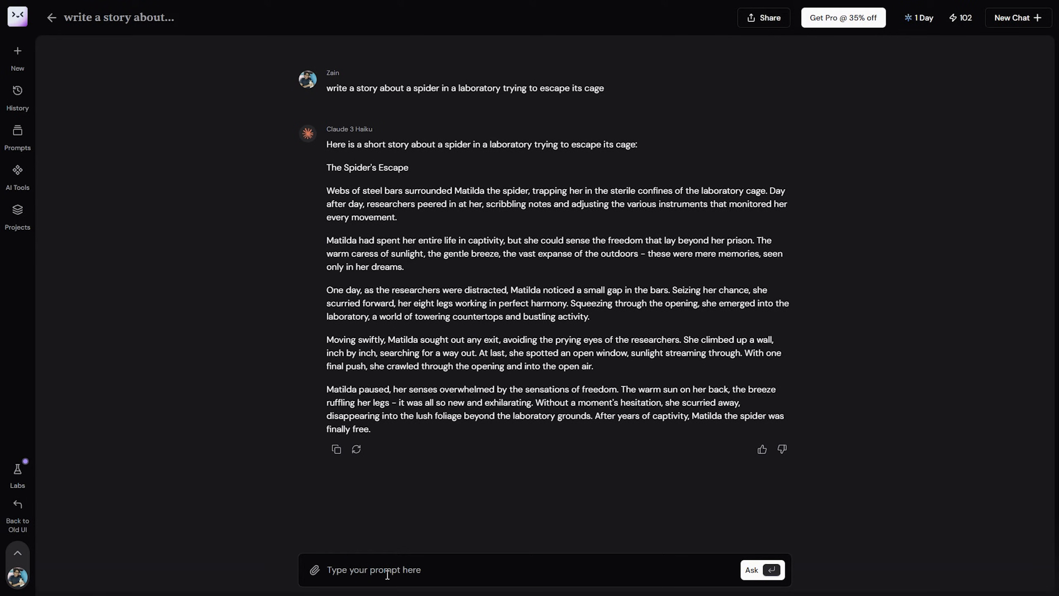
mouse_move(313, 569)
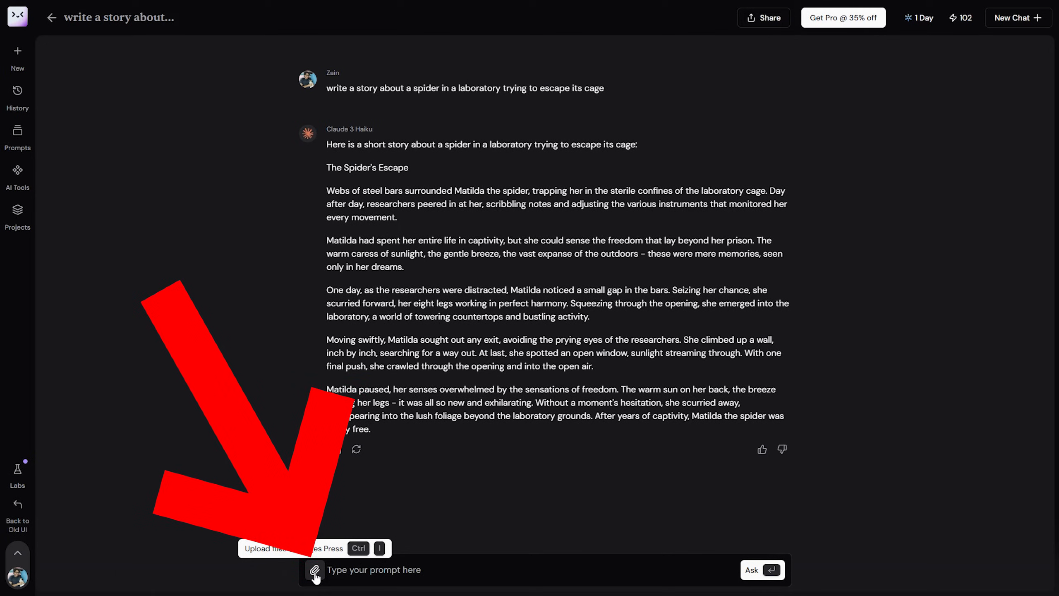
mouse_move(405, 569)
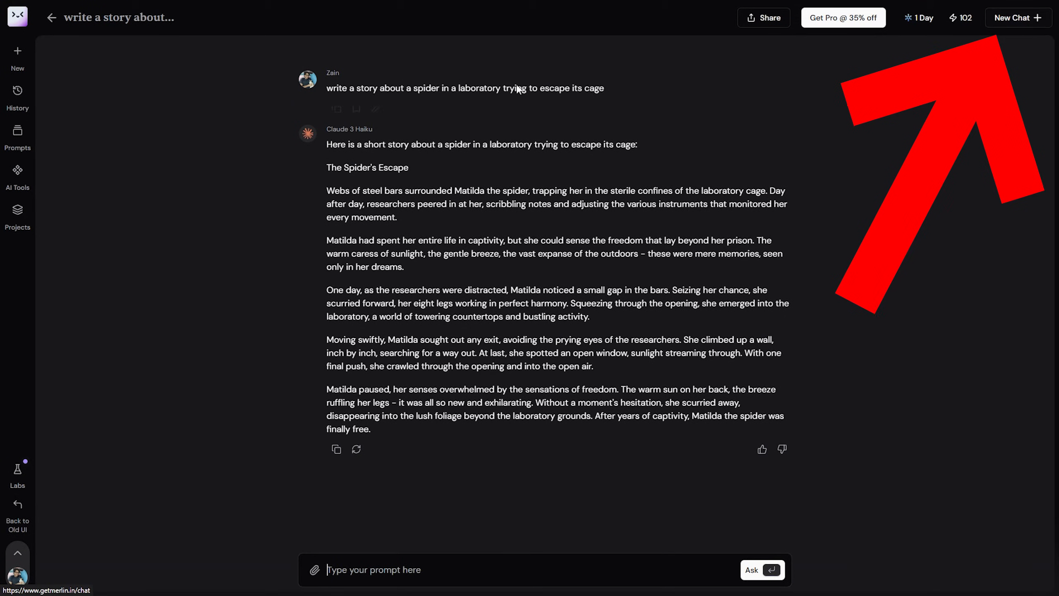
mouse_move(16, 134)
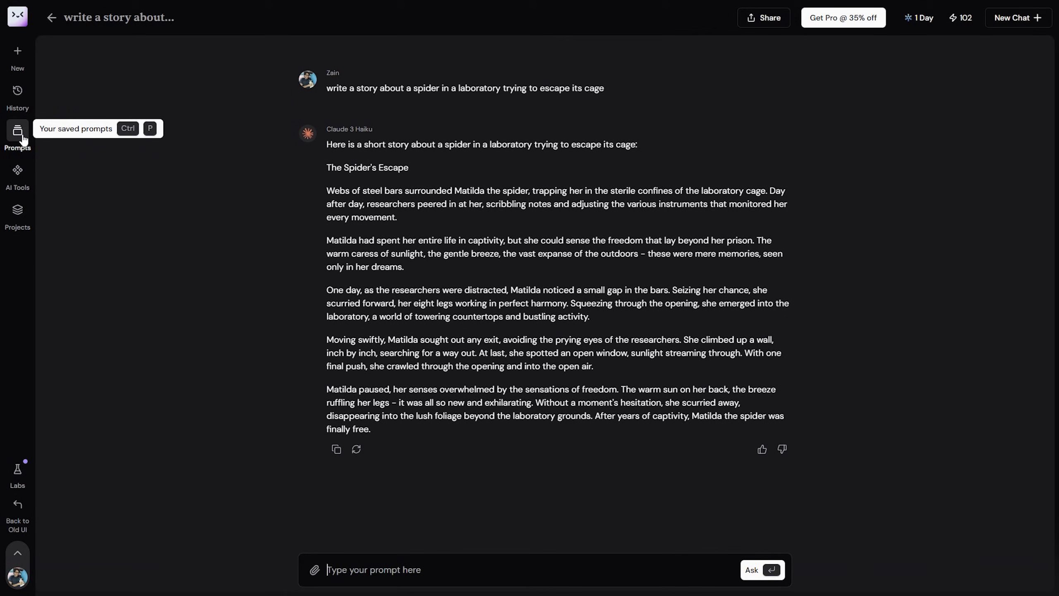
mouse_move(16, 209)
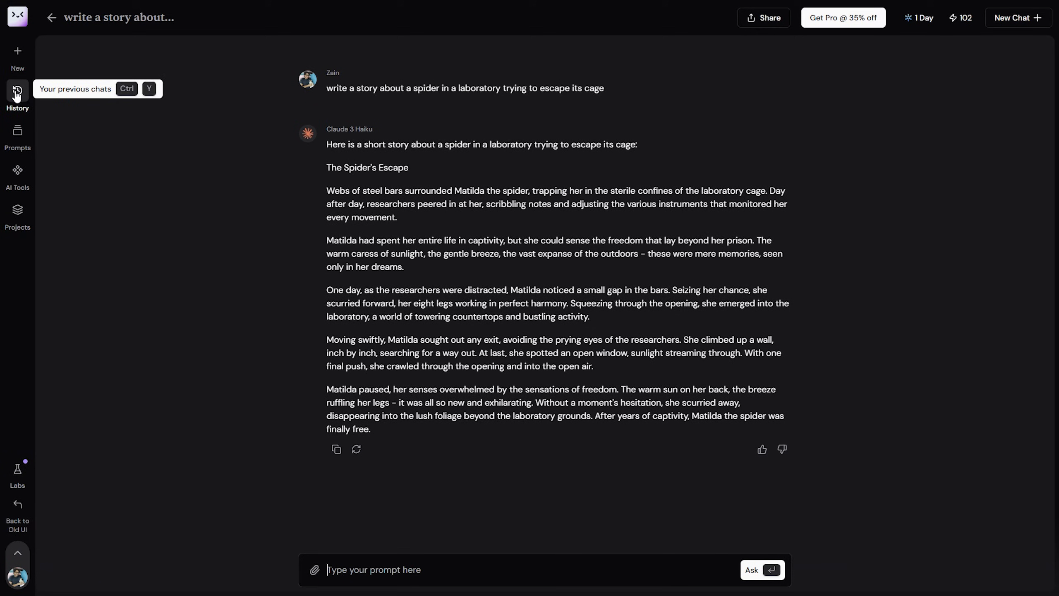
mouse_move(41, 303)
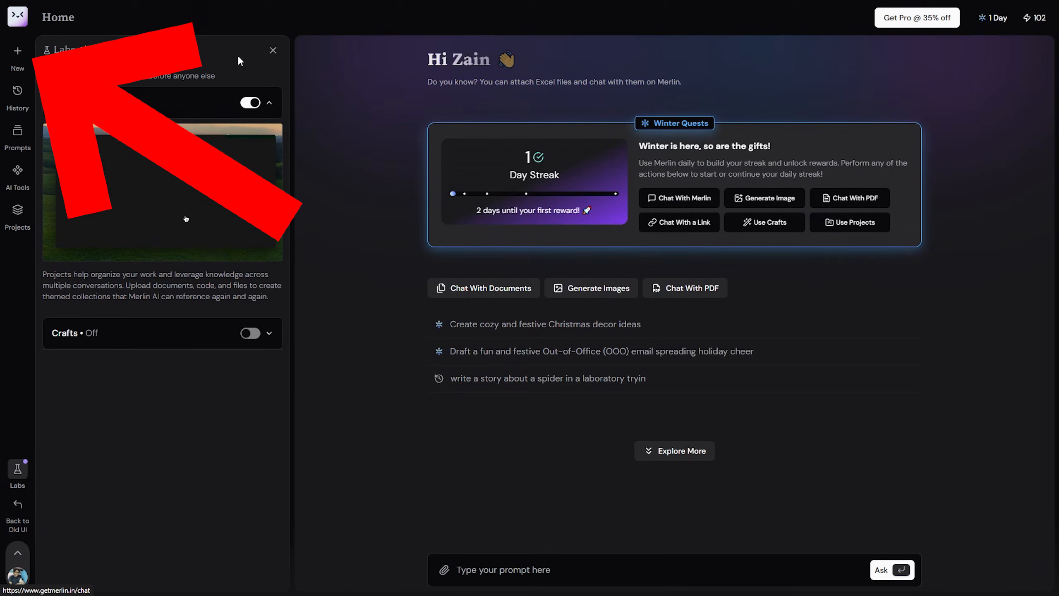
Close the Labs side panel to return to the full home page
left_click(274, 50)
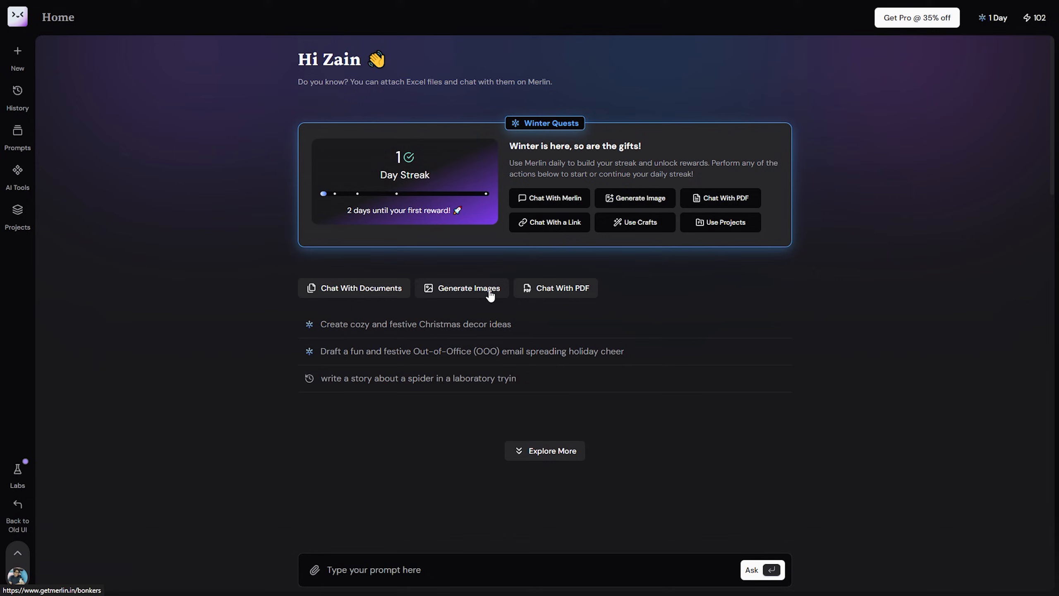
mouse_move(672, 282)
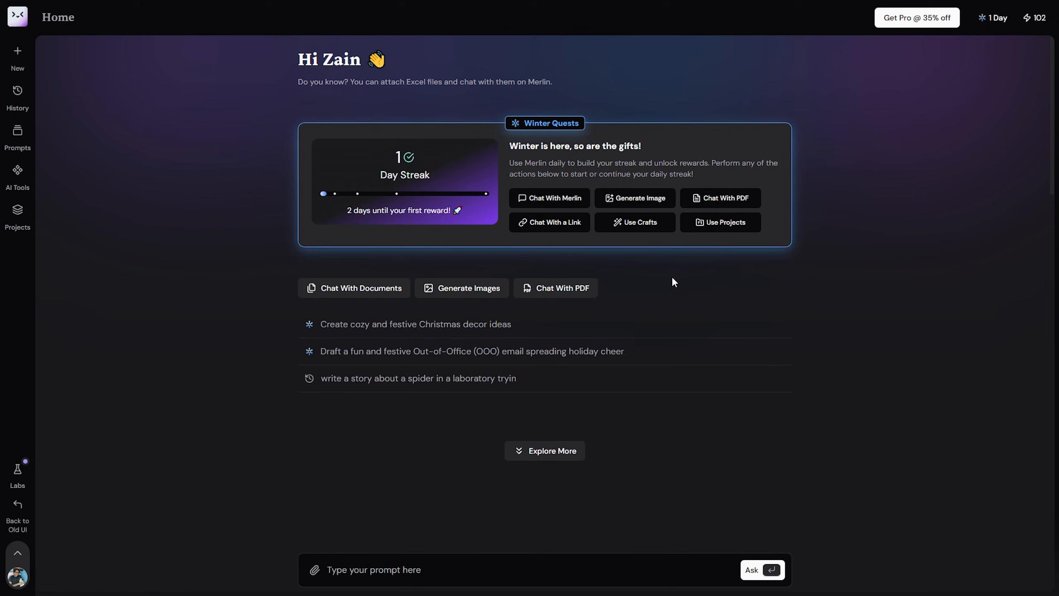